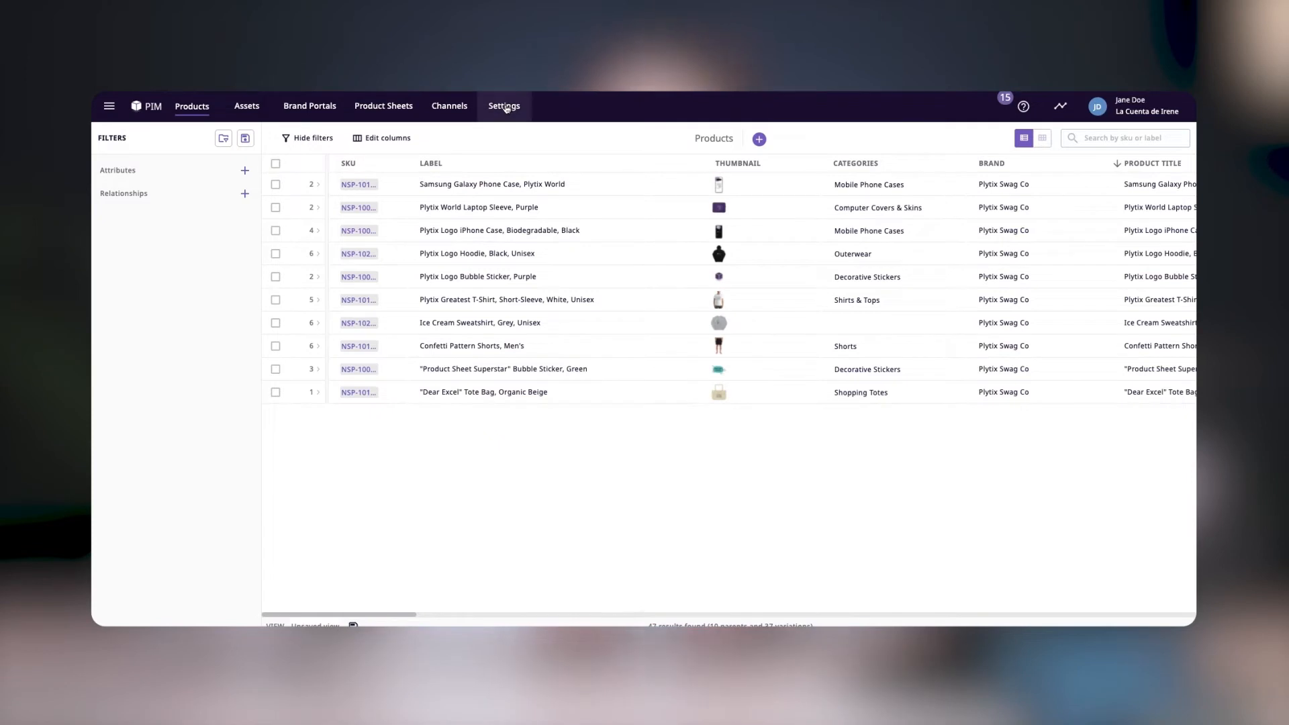
# Go from the product list to the Connections page under Settings
pyautogui.click(504, 106)
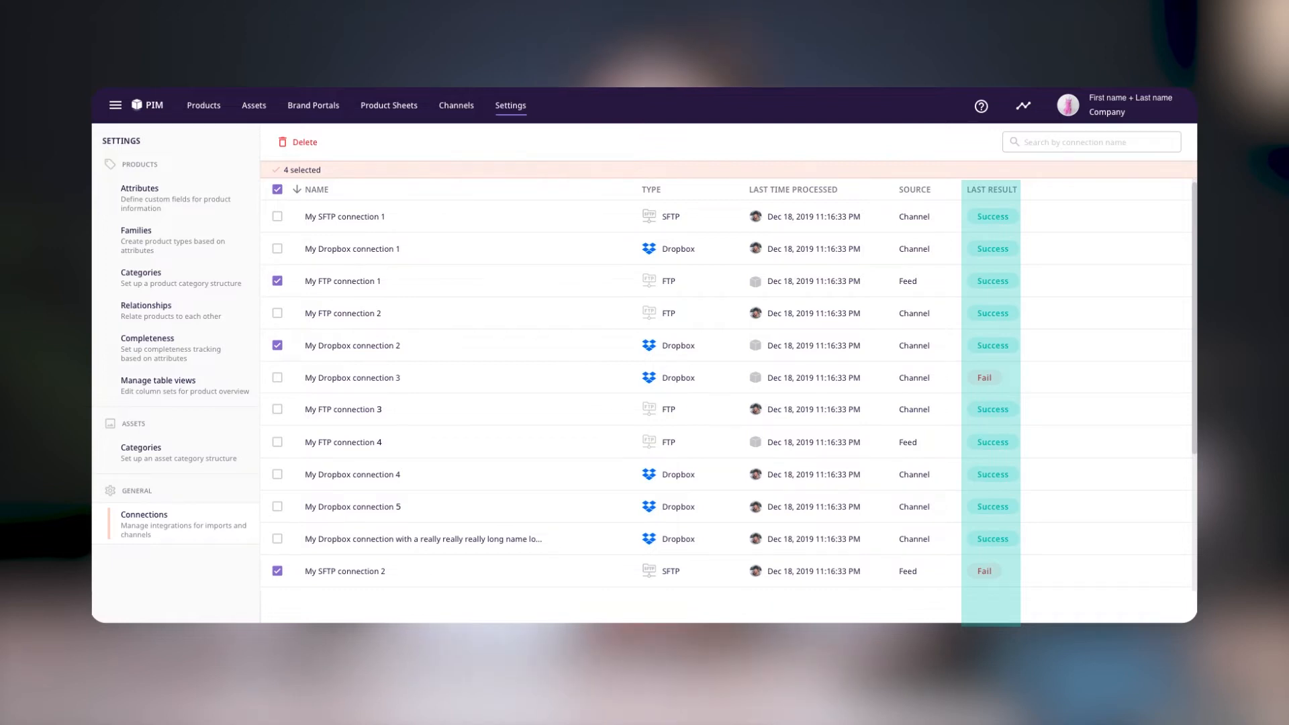
# Start a new connection named My FTP connection 3 with the FTP type
pyautogui.click(297, 143)
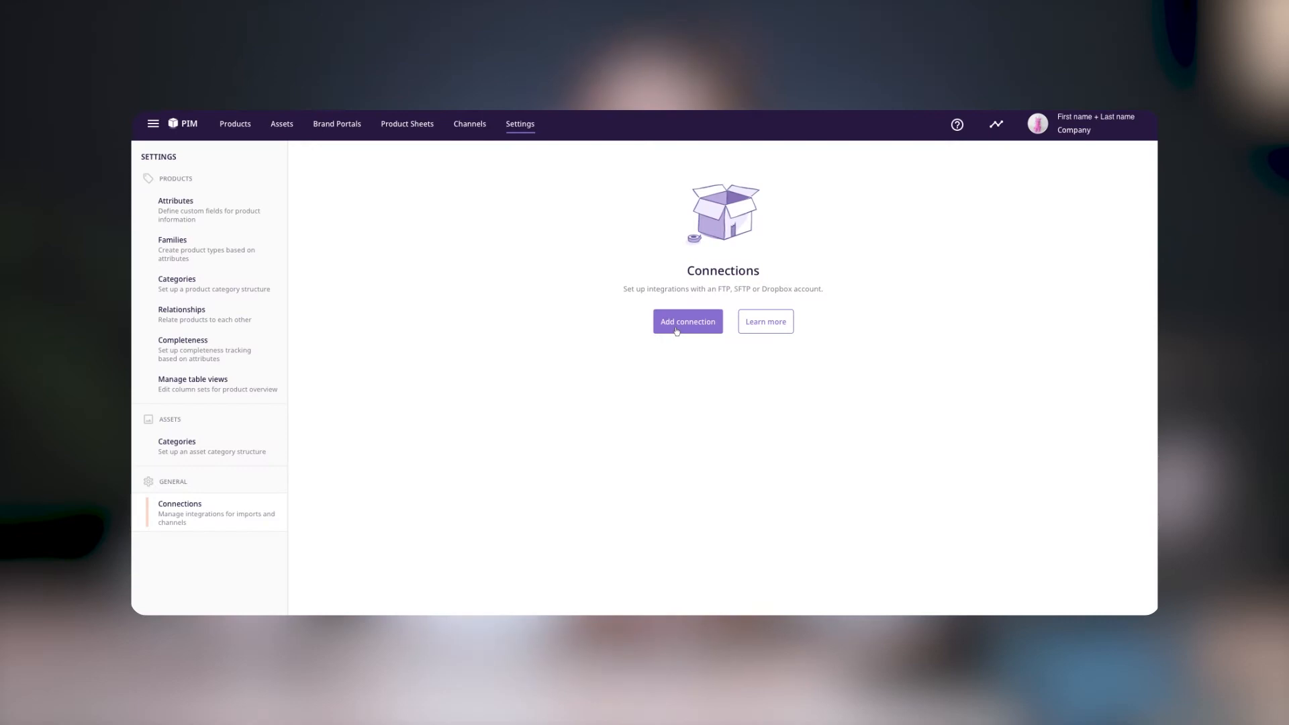
pyautogui.click(688, 322)
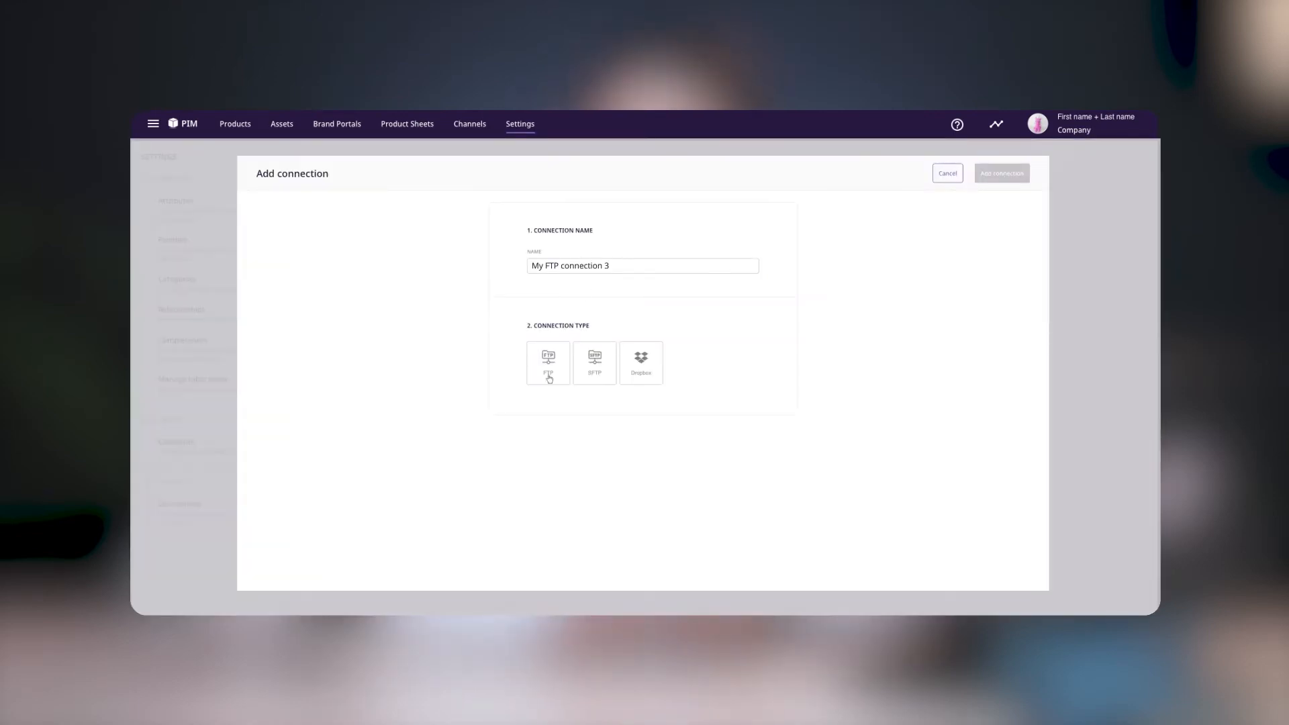
pyautogui.click(548, 364)
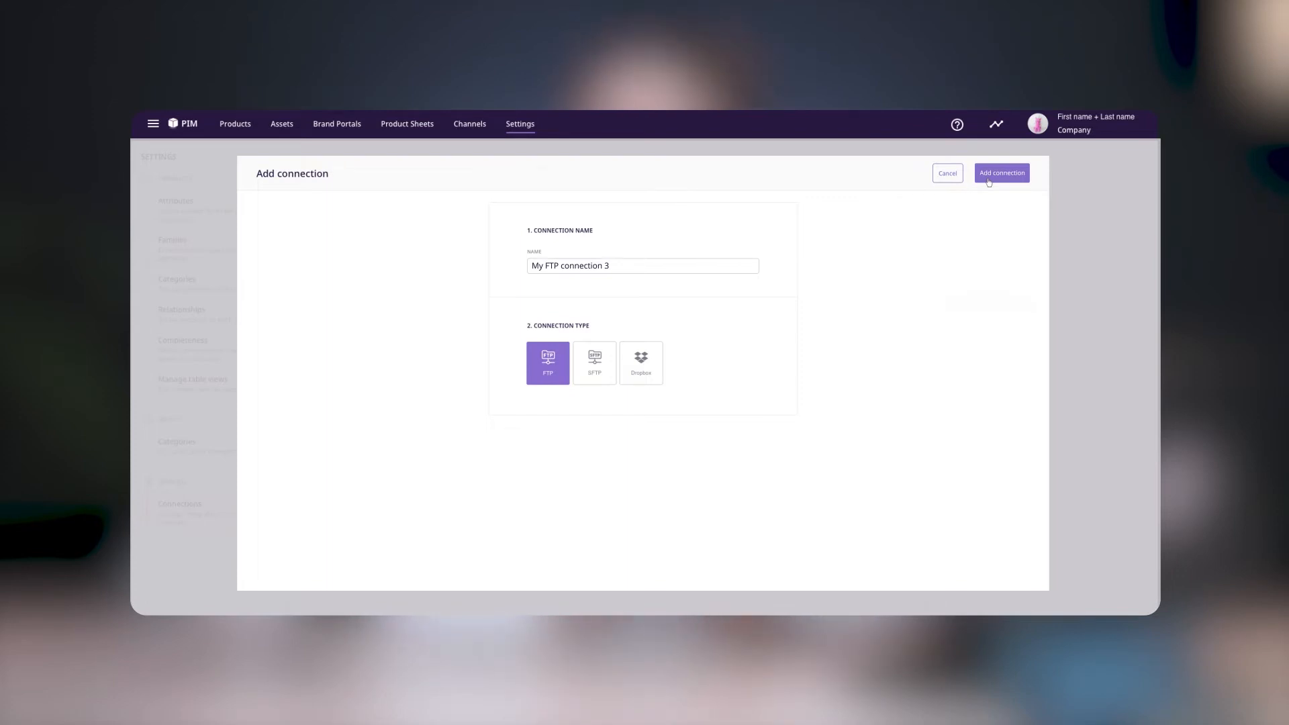
pyautogui.click(1001, 173)
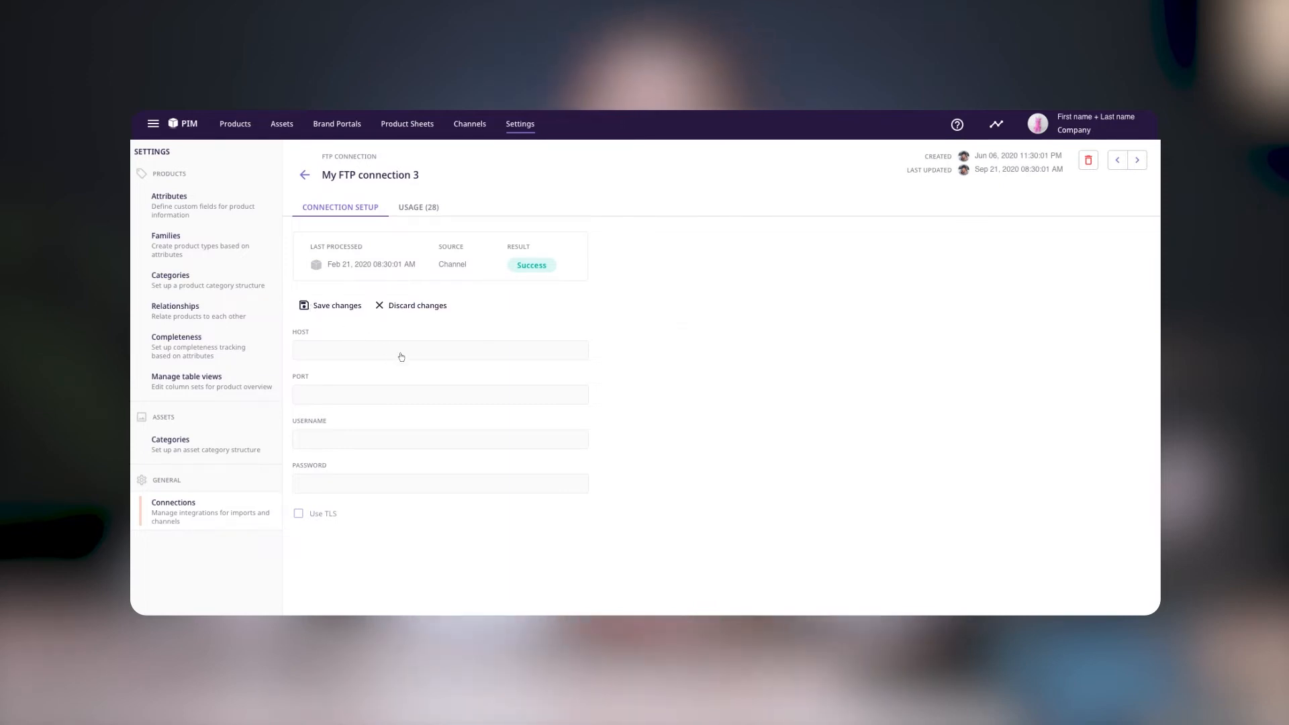
pyautogui.write('http://www.mywebsite.com')
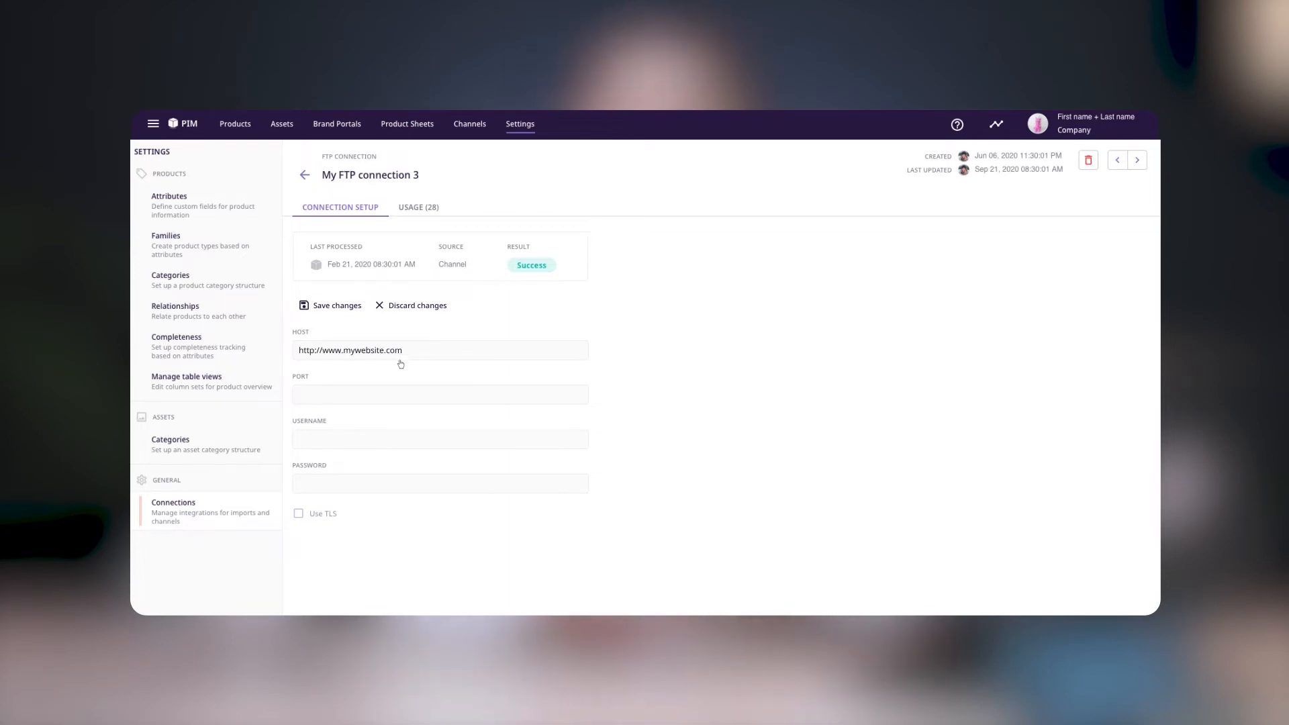
pyautogui.write('928923')
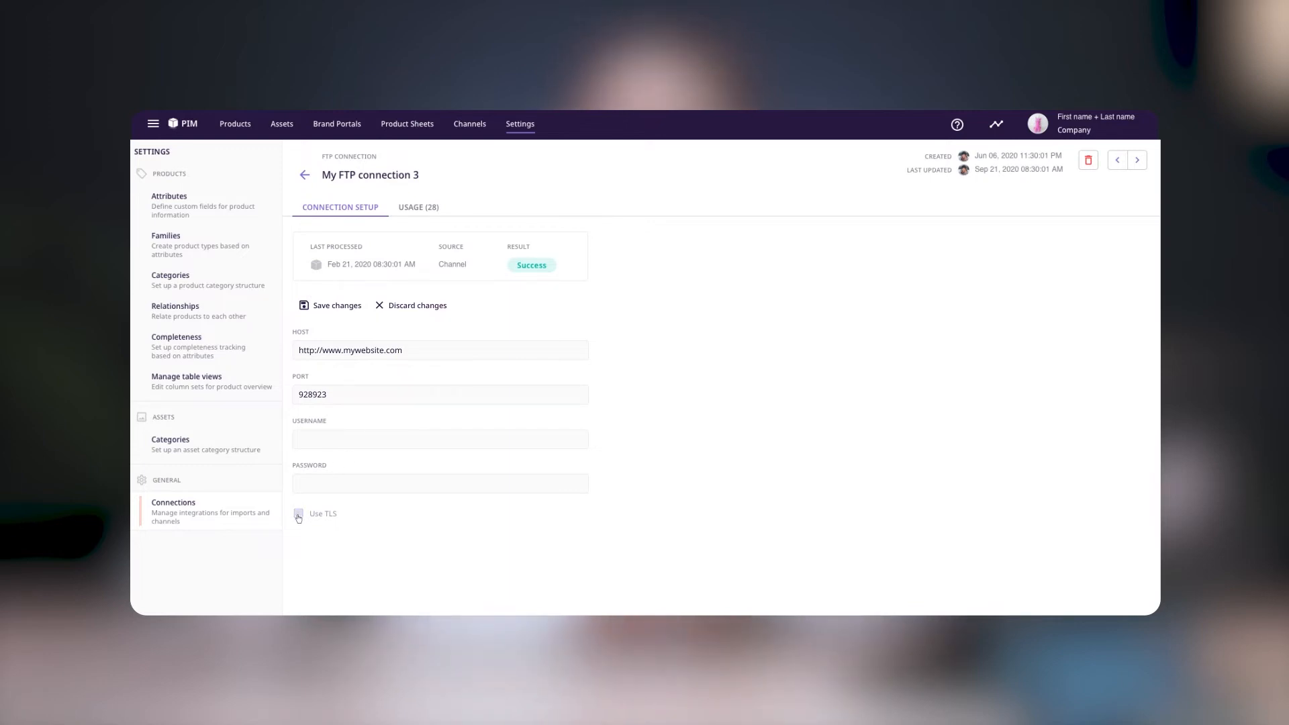
pyautogui.write('MyWebsiteAdmin')
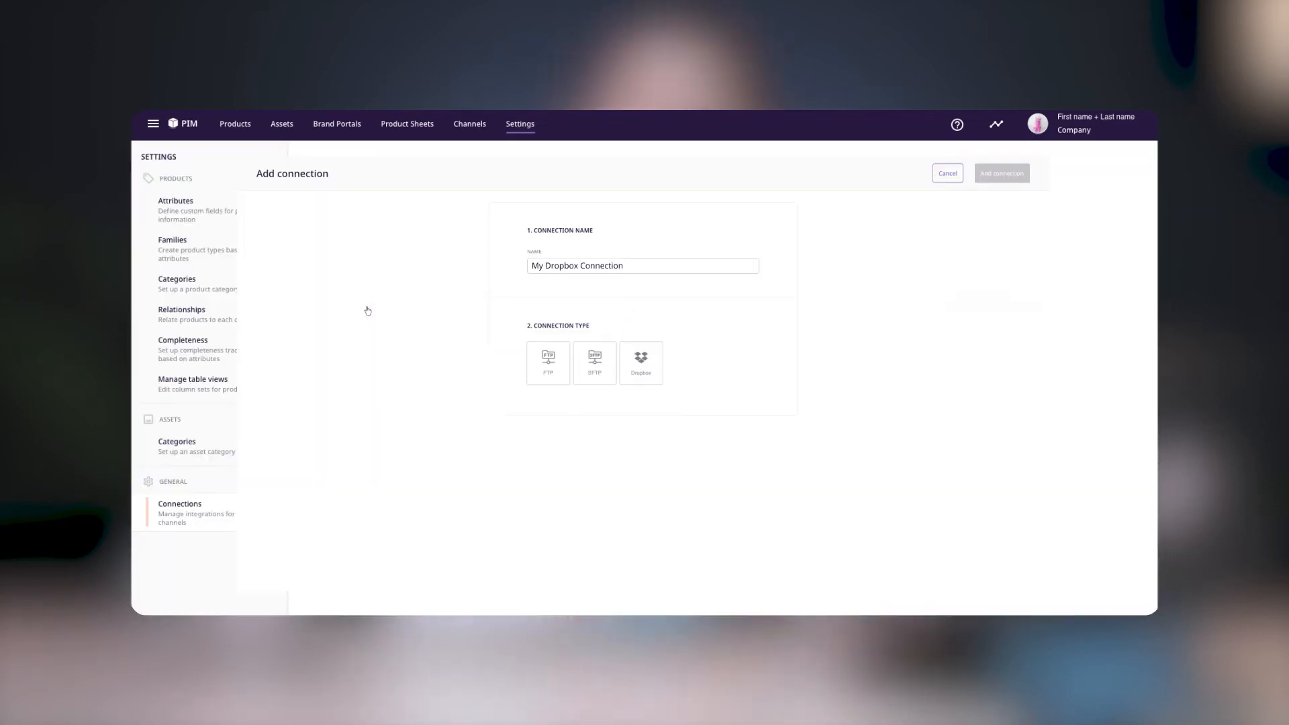
pyautogui.click(641, 363)
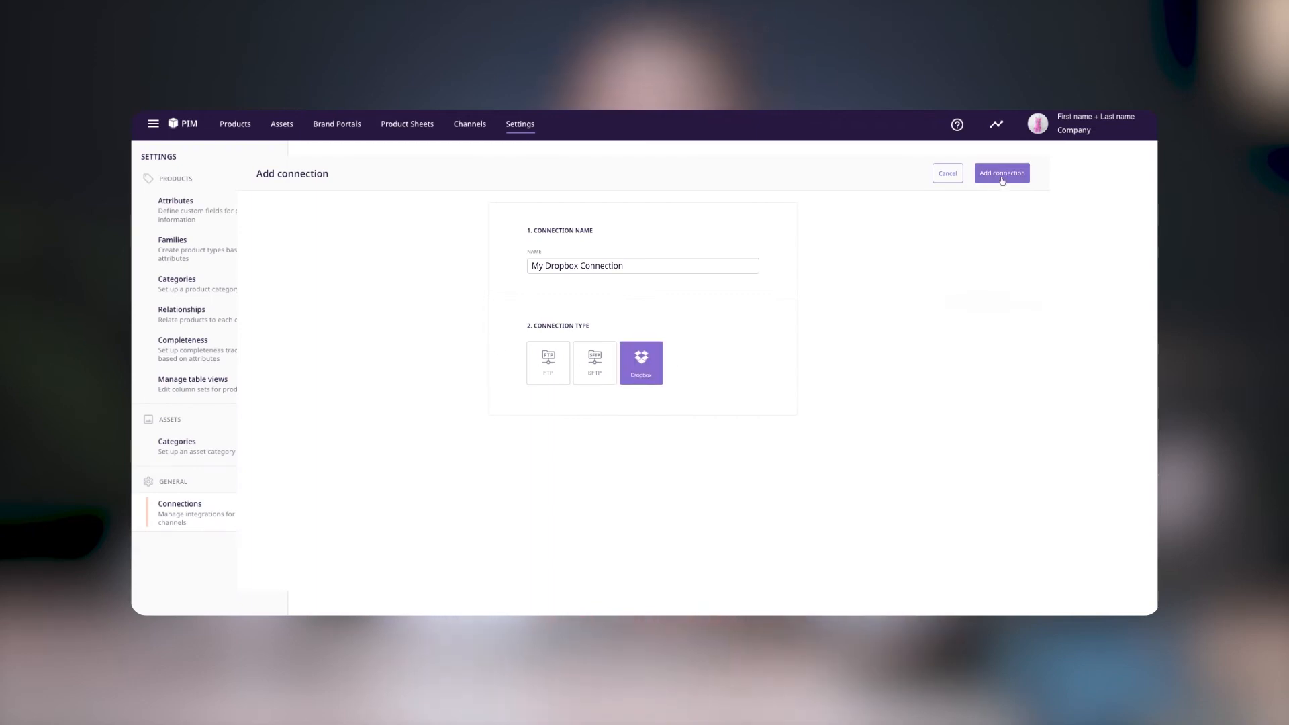
pyautogui.click(1000, 172)
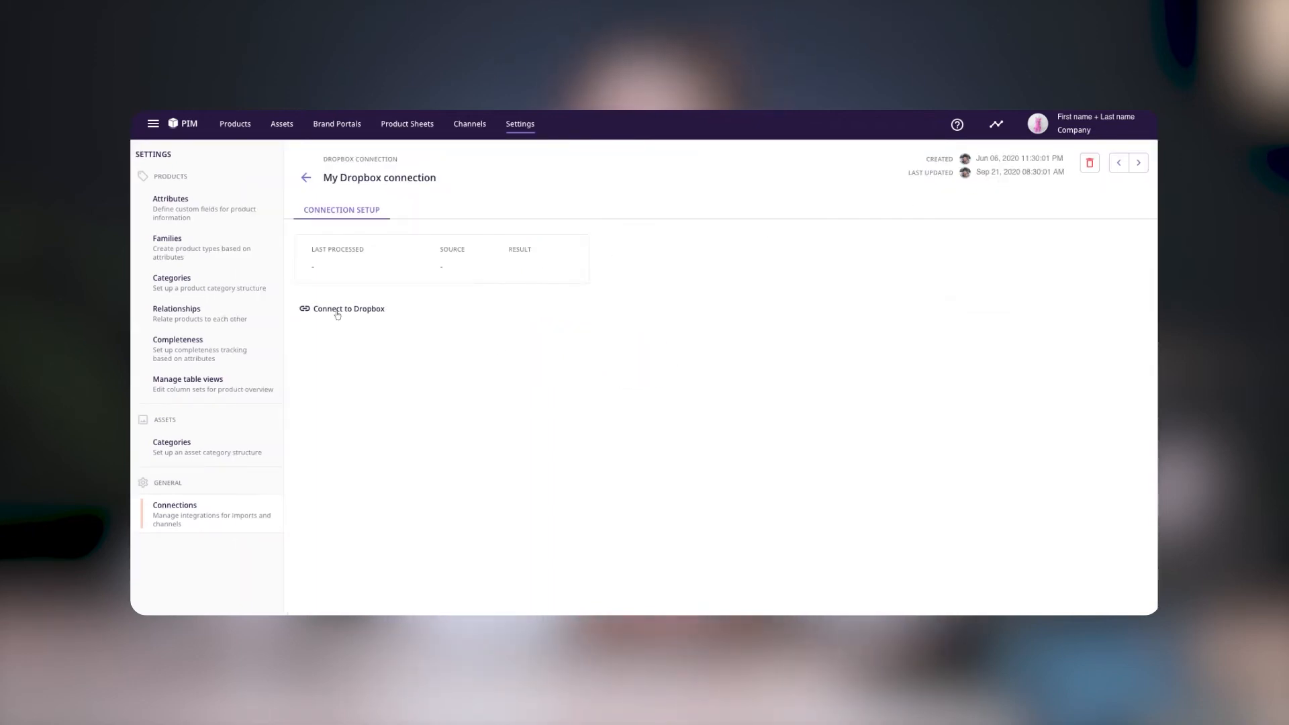
# Sign in to Dropbox to link an account to the Dropbox connection
pyautogui.click(348, 308)
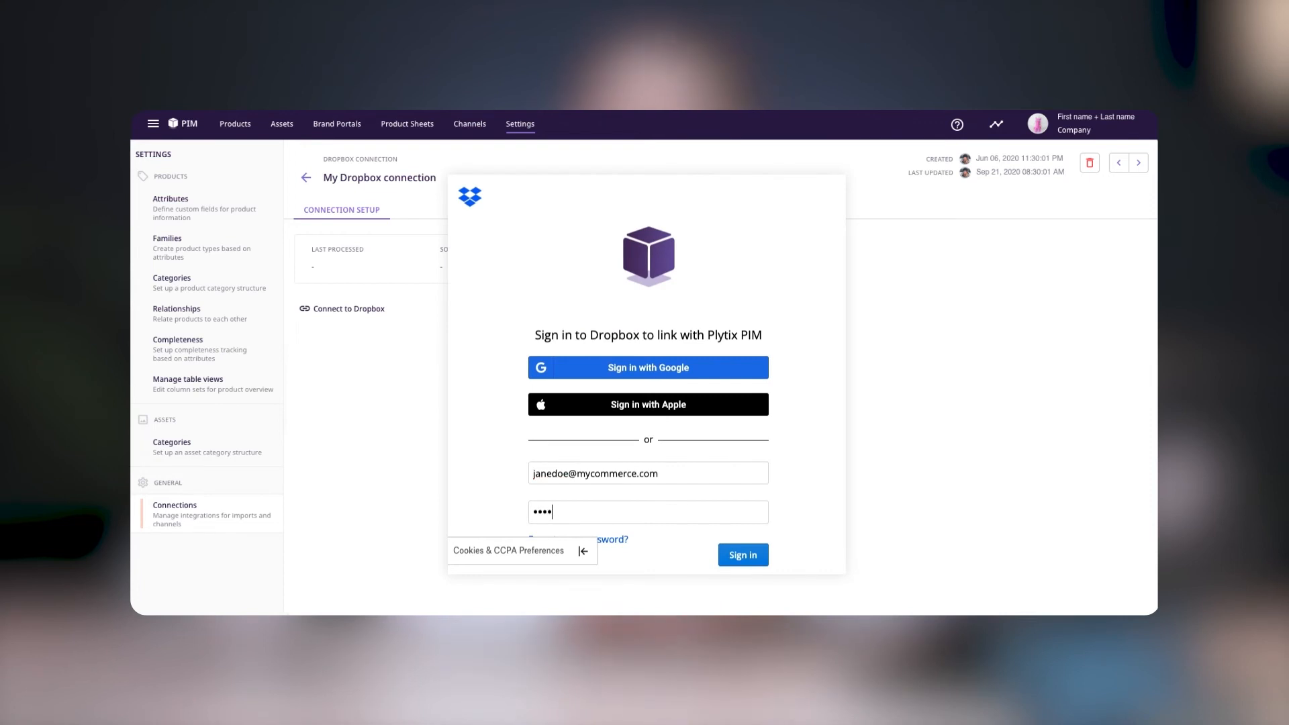
pyautogui.click(740, 554)
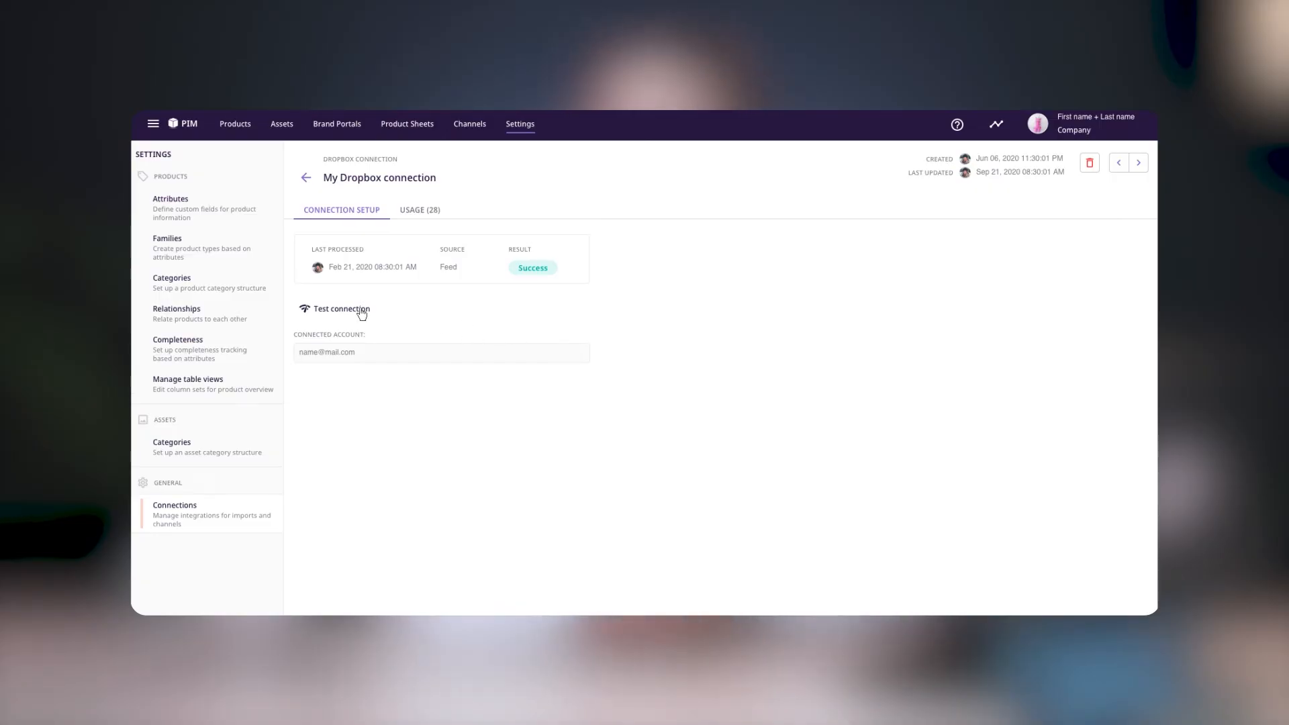
# Run the Dropbox connection test and dismiss the success message
pyautogui.click(336, 308)
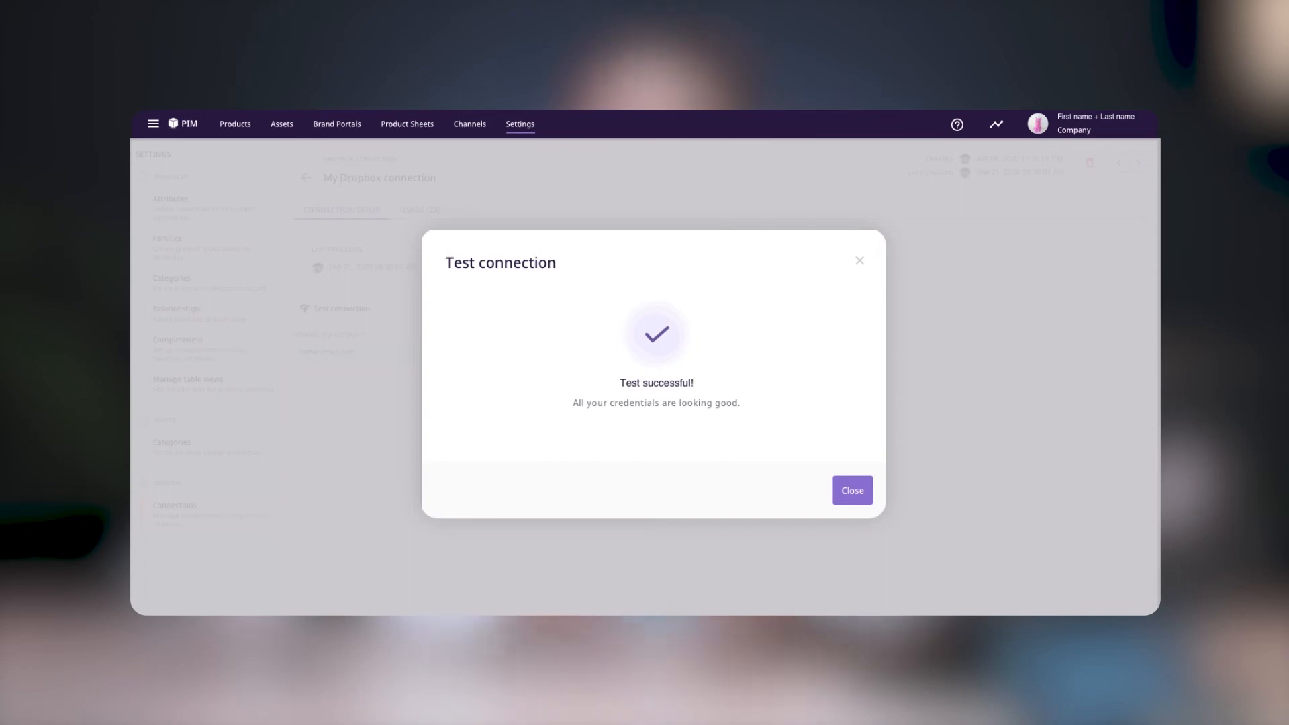
pyautogui.click(852, 490)
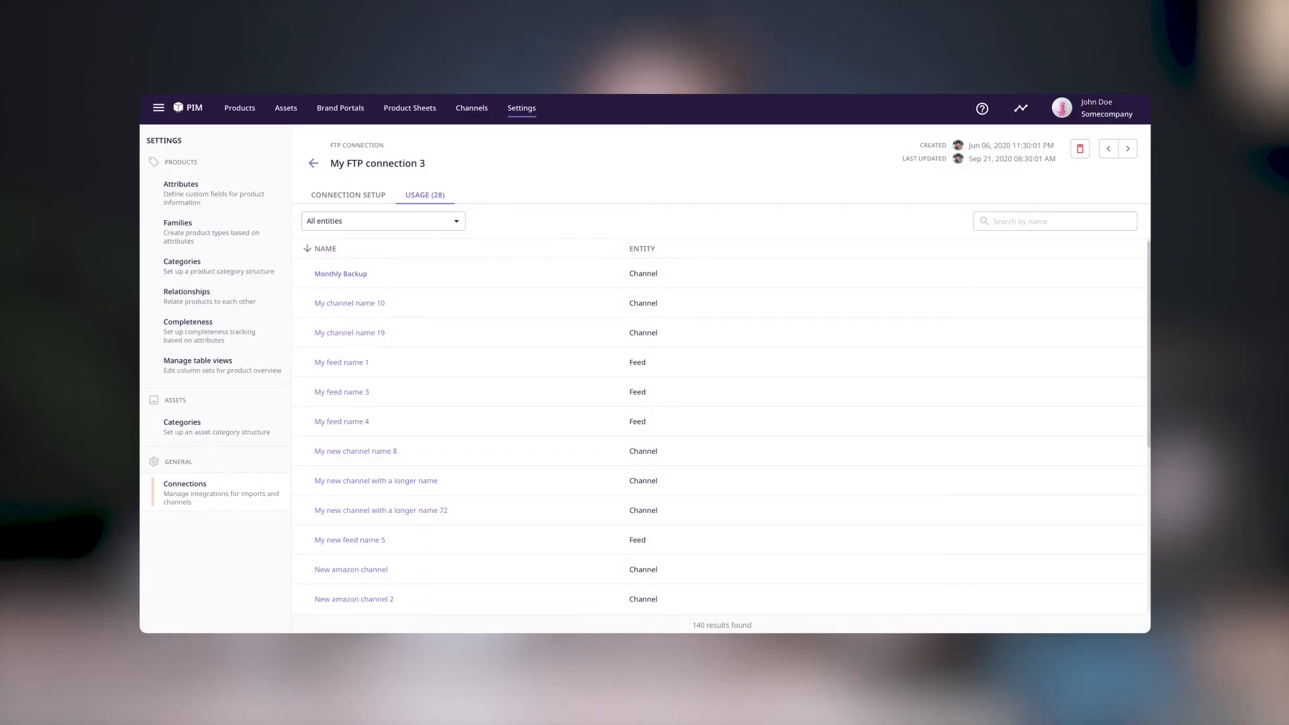
# Open My FTP connection 3's Usage tab and browse its linked channels and feeds
pyautogui.click(425, 194)
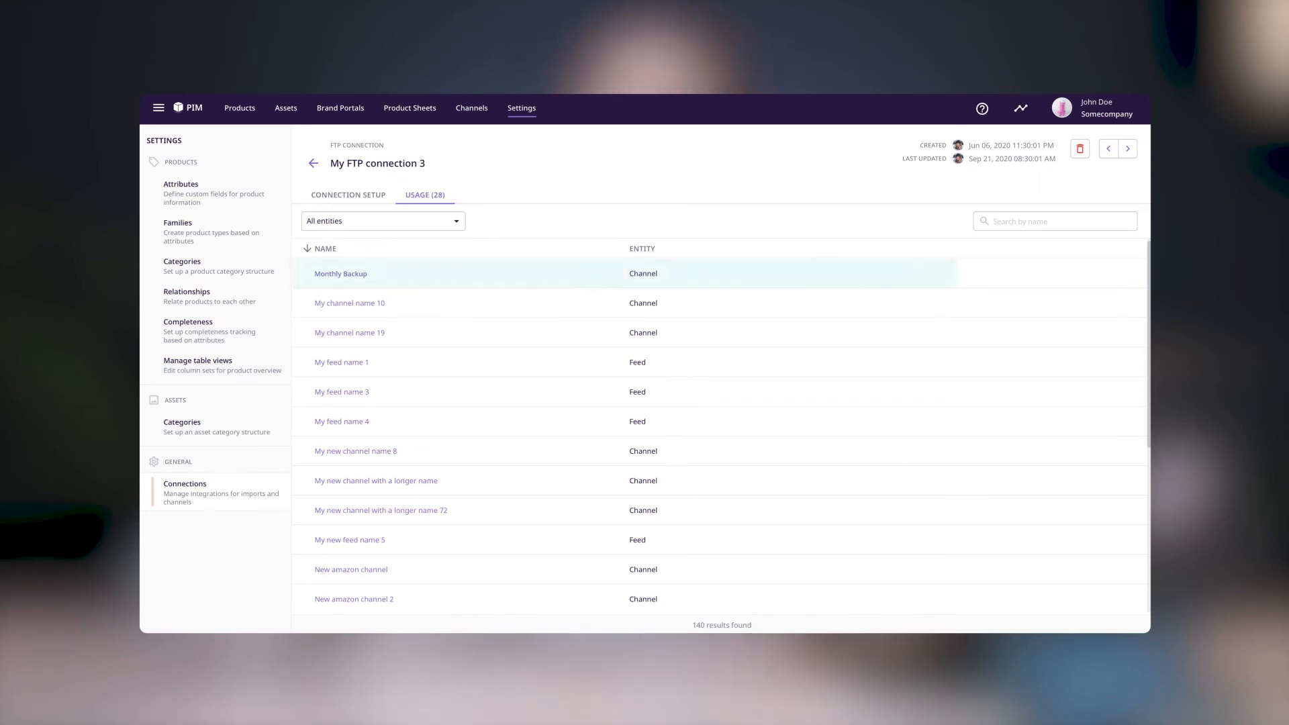
pyautogui.click(340, 274)
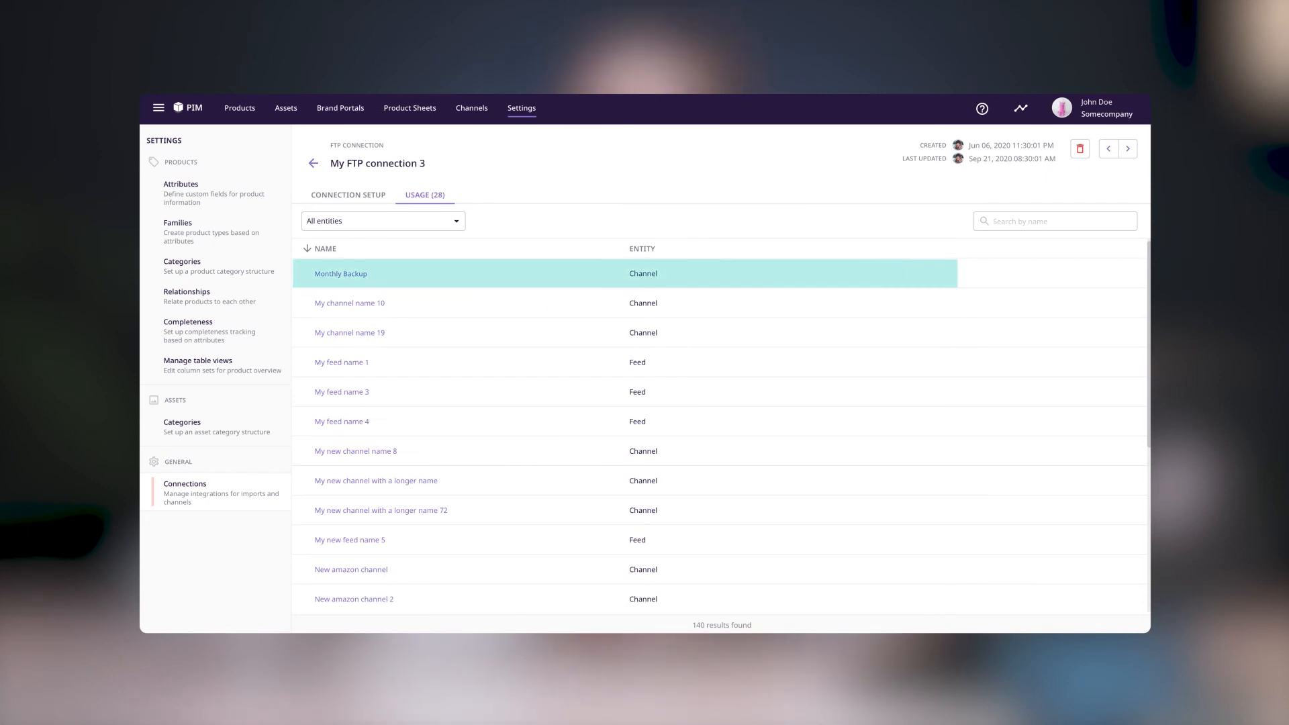